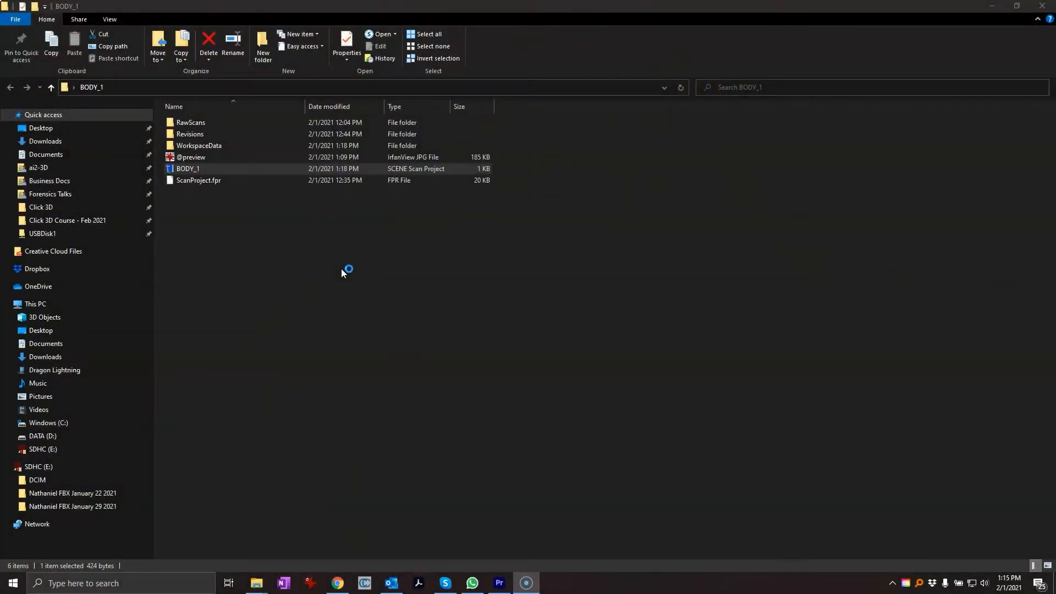
mouse_move(262, 103)
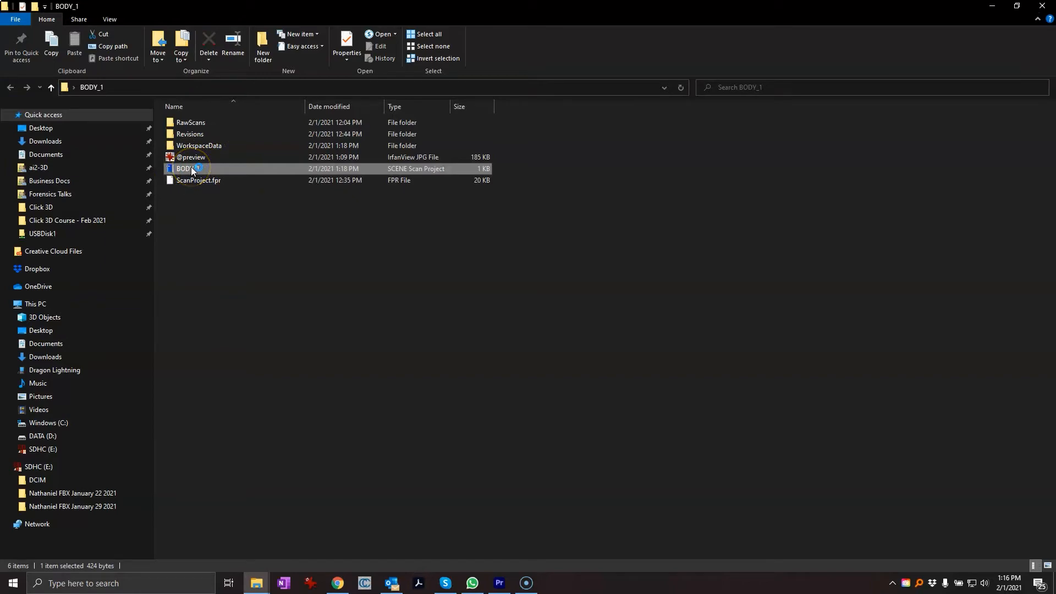
mouse_move(192, 172)
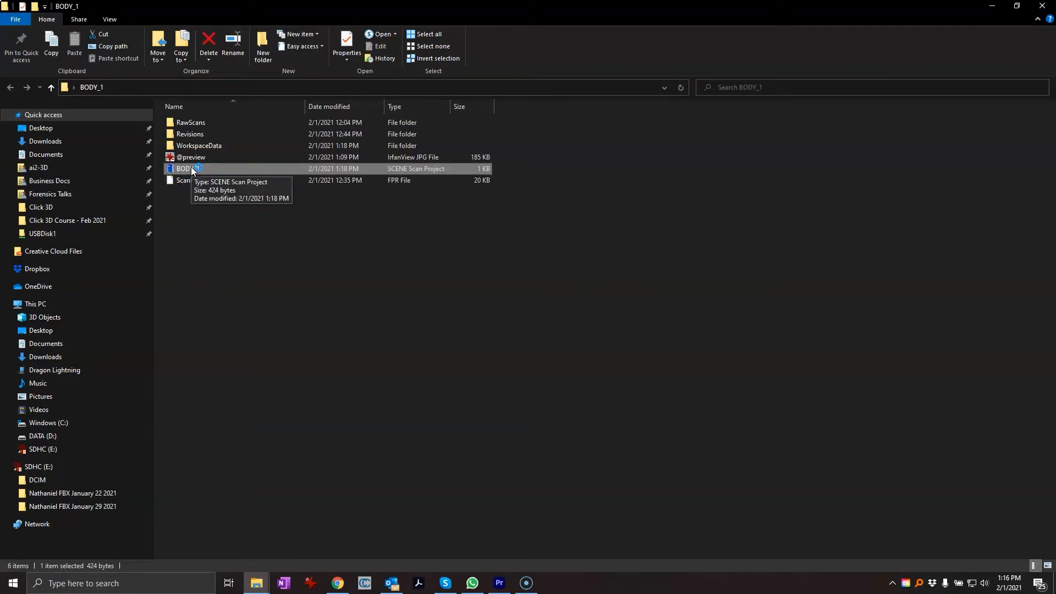
Step: Launch the BODY_1 SCENE Scan Project file from its folder so it loads in SCENE
double_click(184, 168)
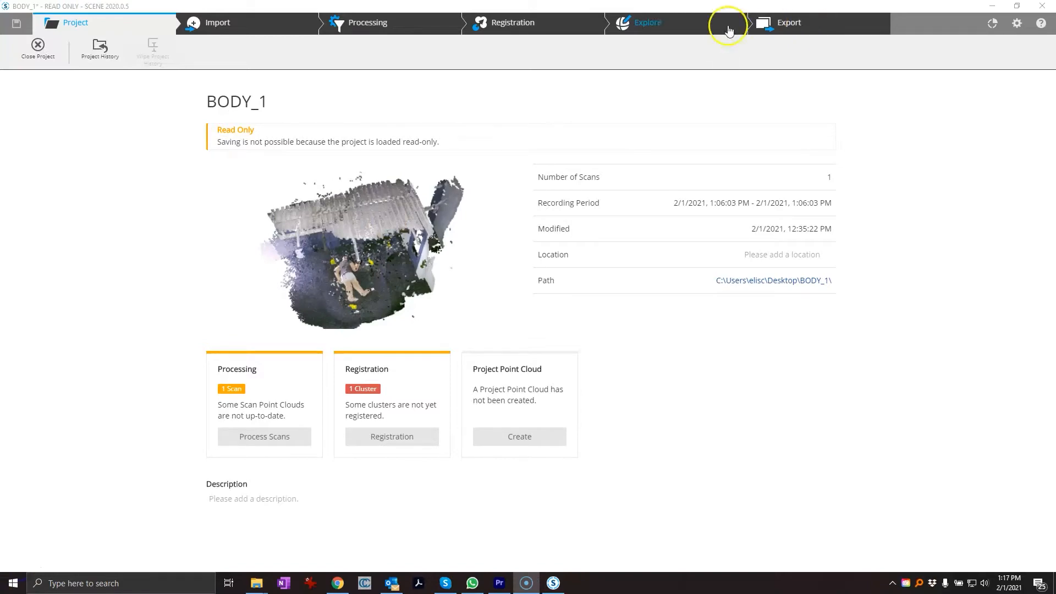
Step: View the unprocessed BODY_1 scan in the Explore 3D view, orbiting around the crime scene and back wall
click(643, 22)
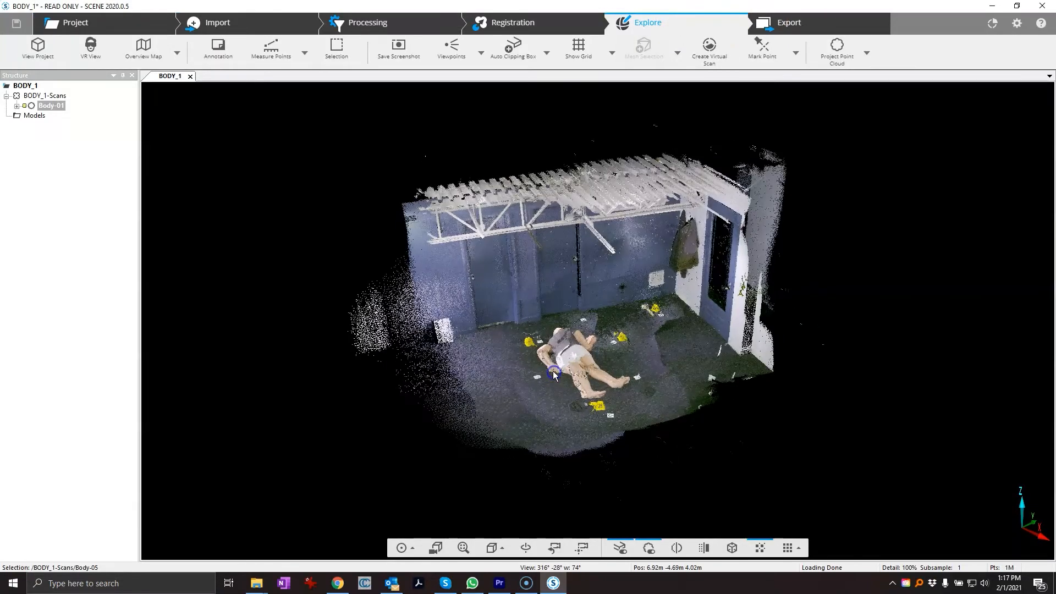
mouse_move(704, 400)
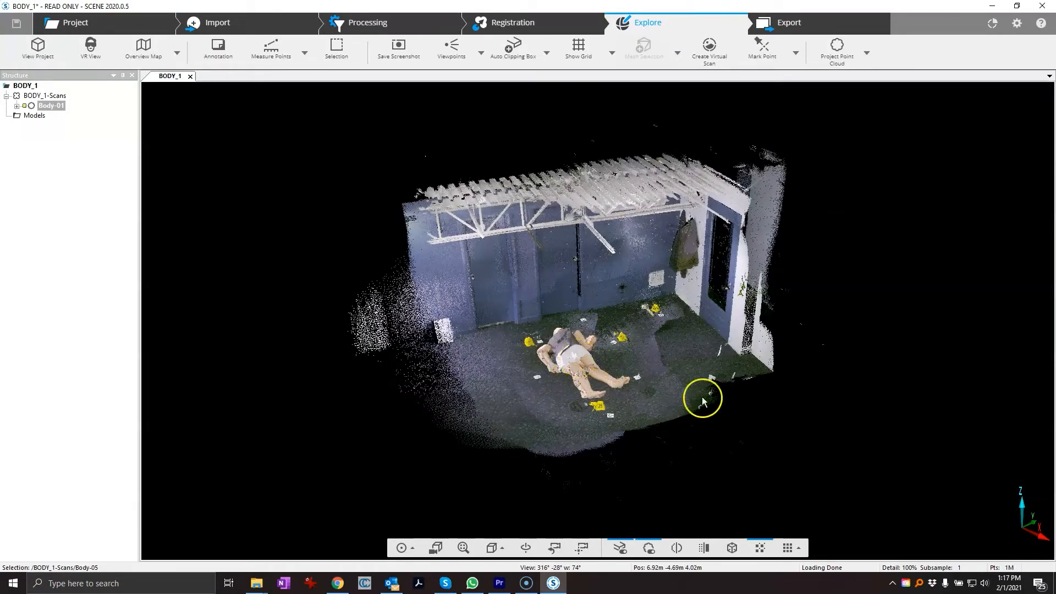
drag(703, 398, 599, 357)
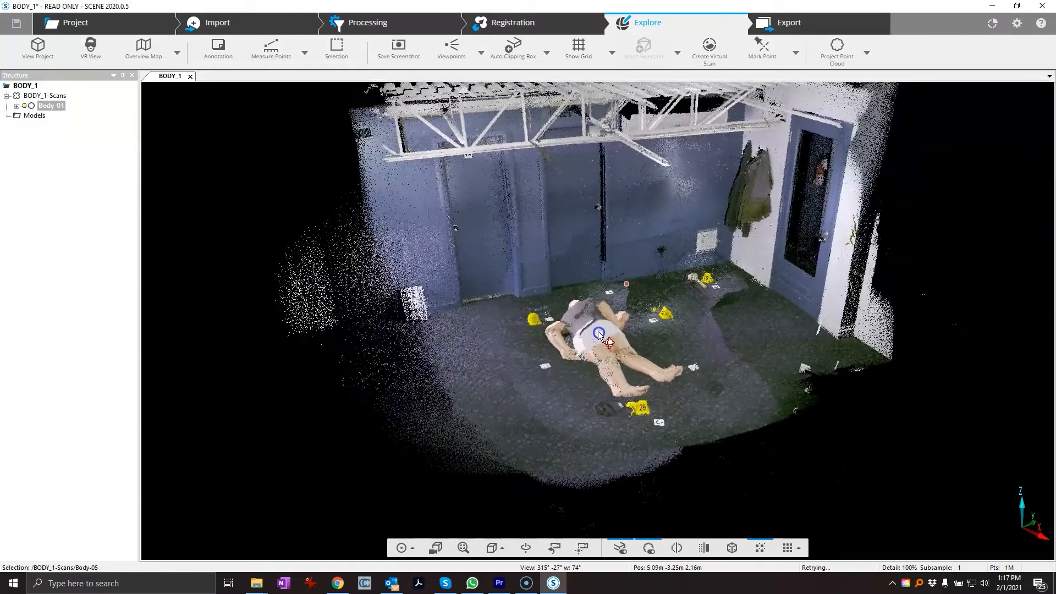
drag(598, 335, 660, 280)
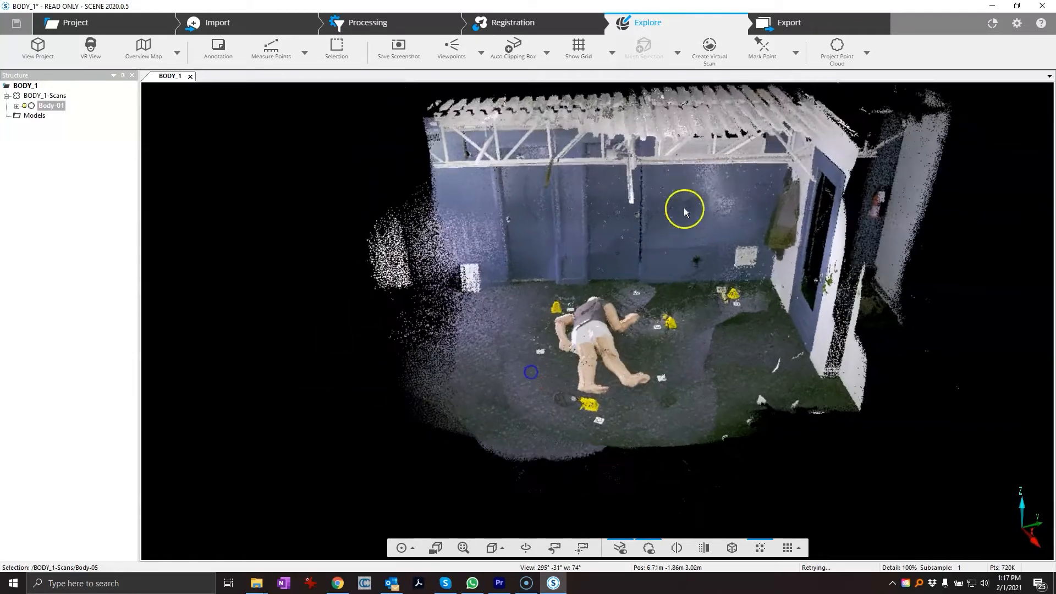
drag(683, 212, 631, 285)
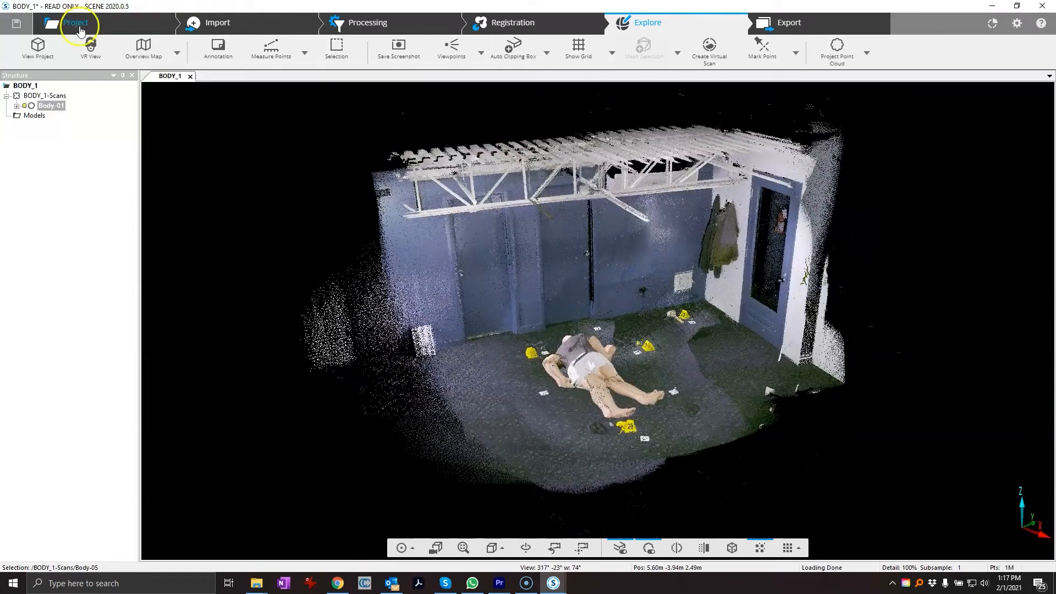
Step: Process the Body-01 scan in the BODY_1-Scans cluster with the default handheld settings
click(366, 22)
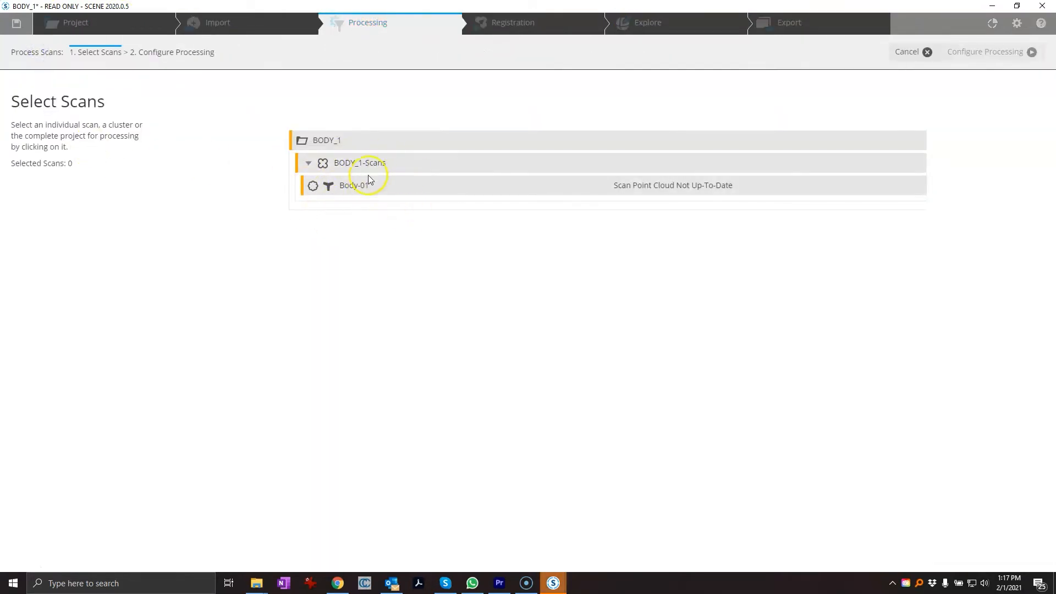
click(376, 162)
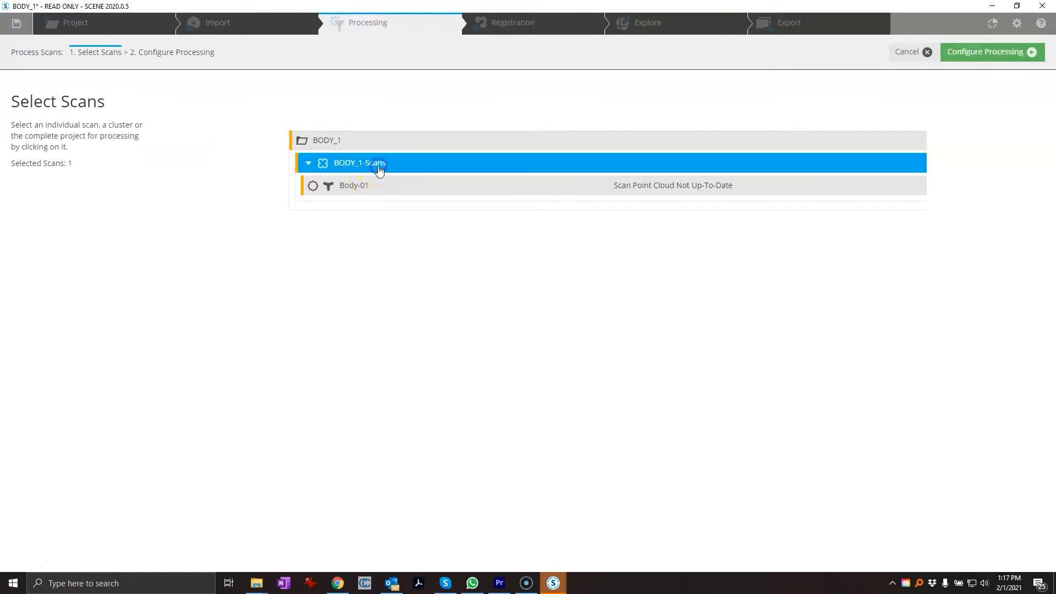
click(354, 185)
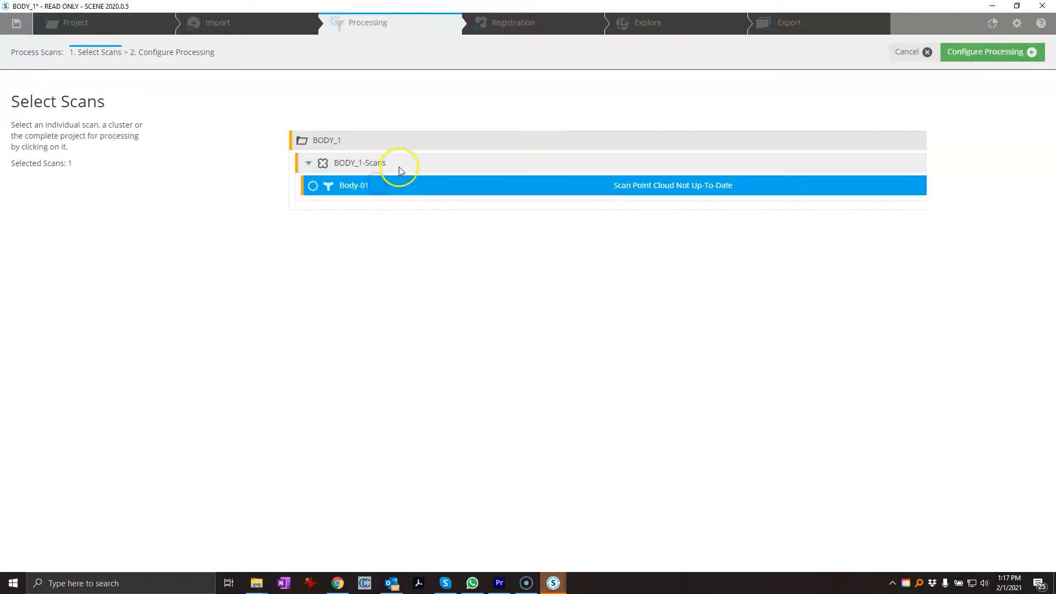
click(992, 52)
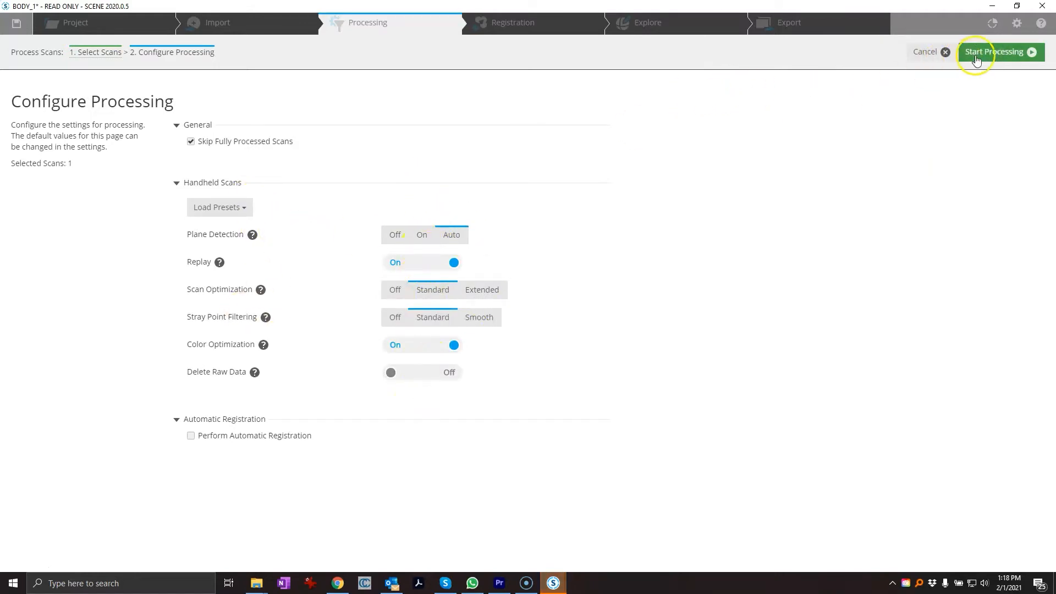
click(995, 51)
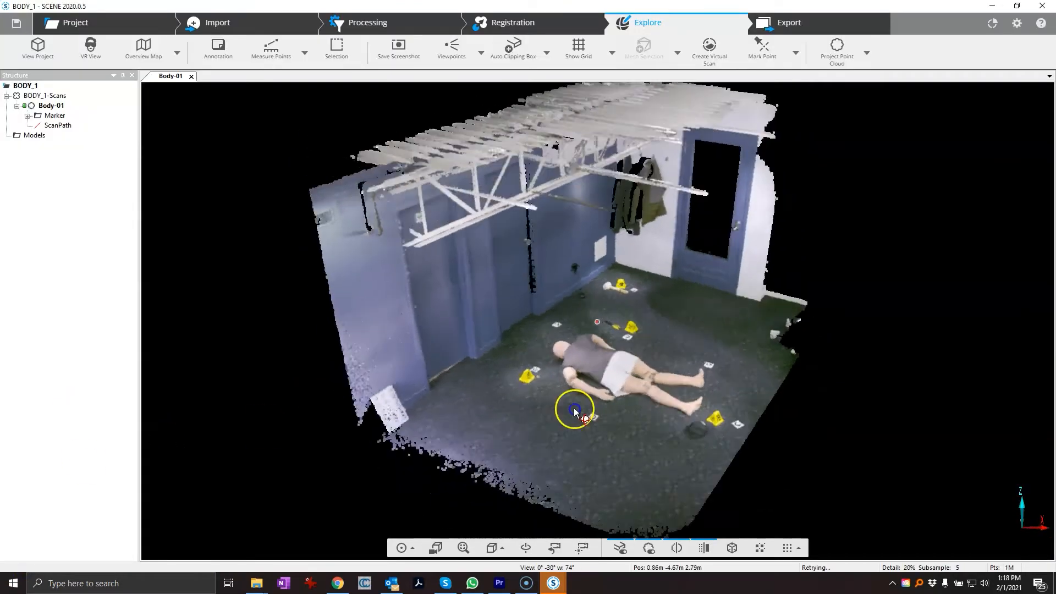
Step: Orbit around the body on the floor, closing in on evidence marker 27 and neighbouring markers
drag(574, 409, 587, 415)
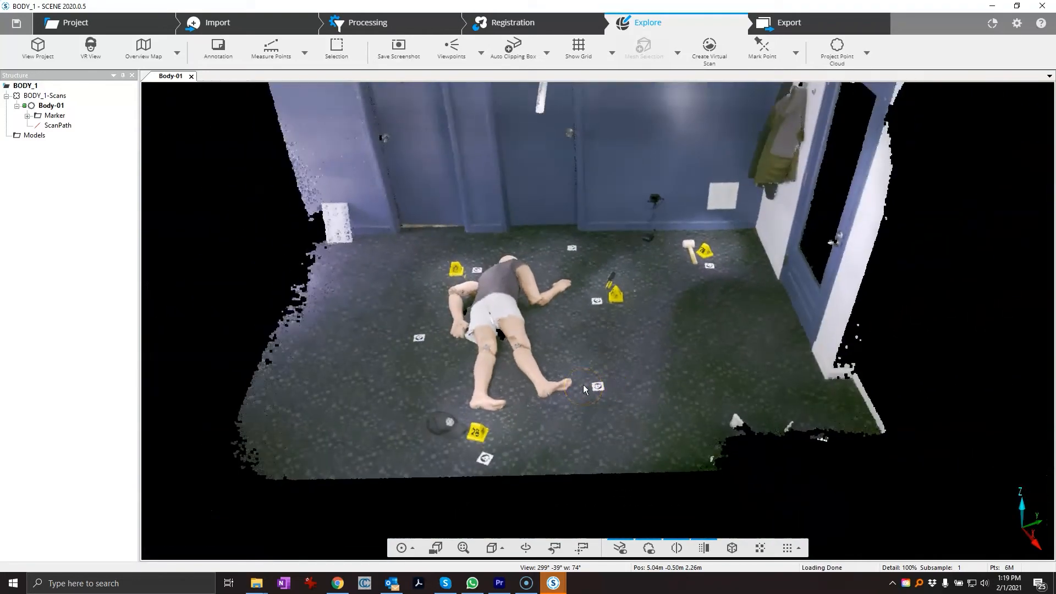
drag(585, 389, 330, 242)
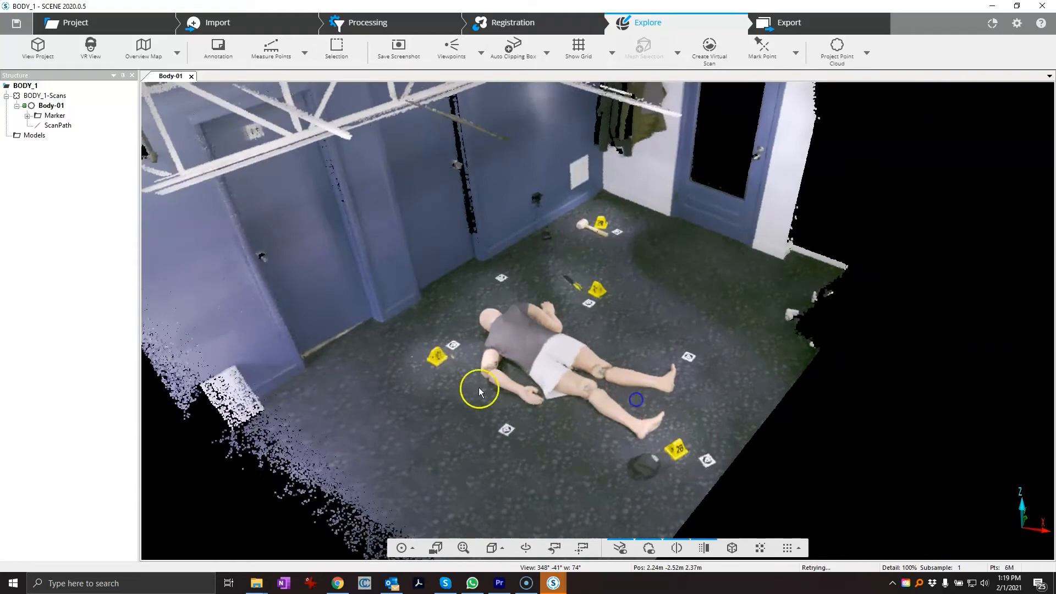
drag(480, 392, 458, 395)
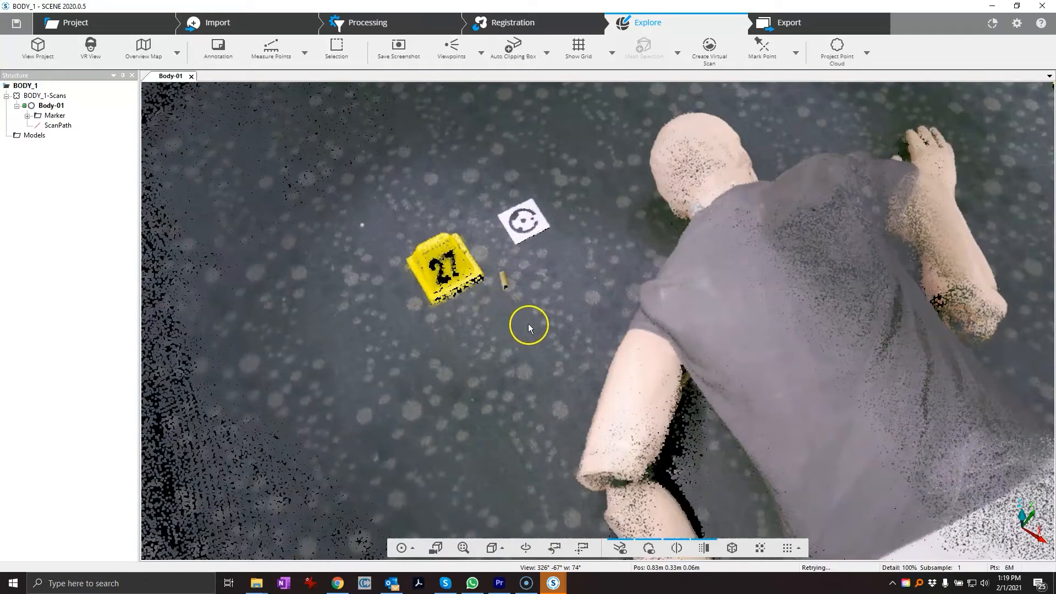
drag(529, 327, 654, 394)
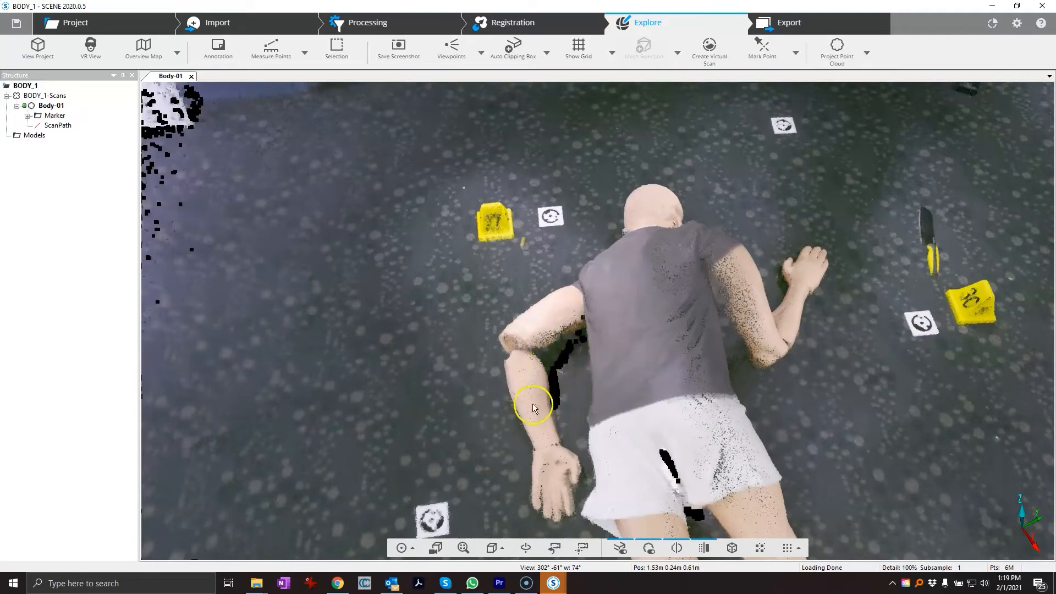
drag(534, 408, 545, 445)
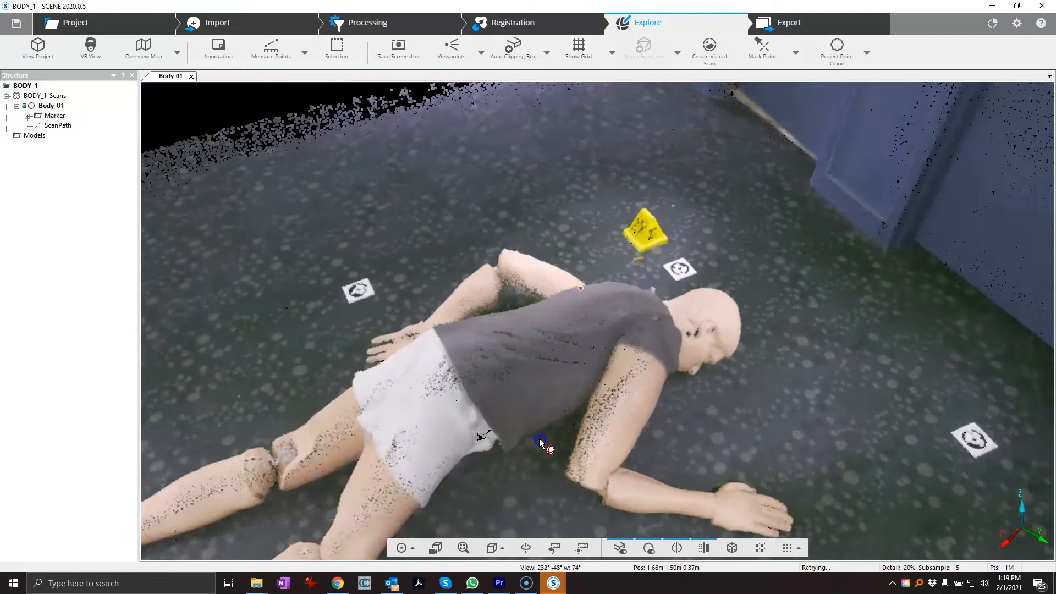
Step: Inspect the knife with marker 30 and the hammer, then tilt up to the back wall and ceiling truss
drag(542, 444, 472, 407)
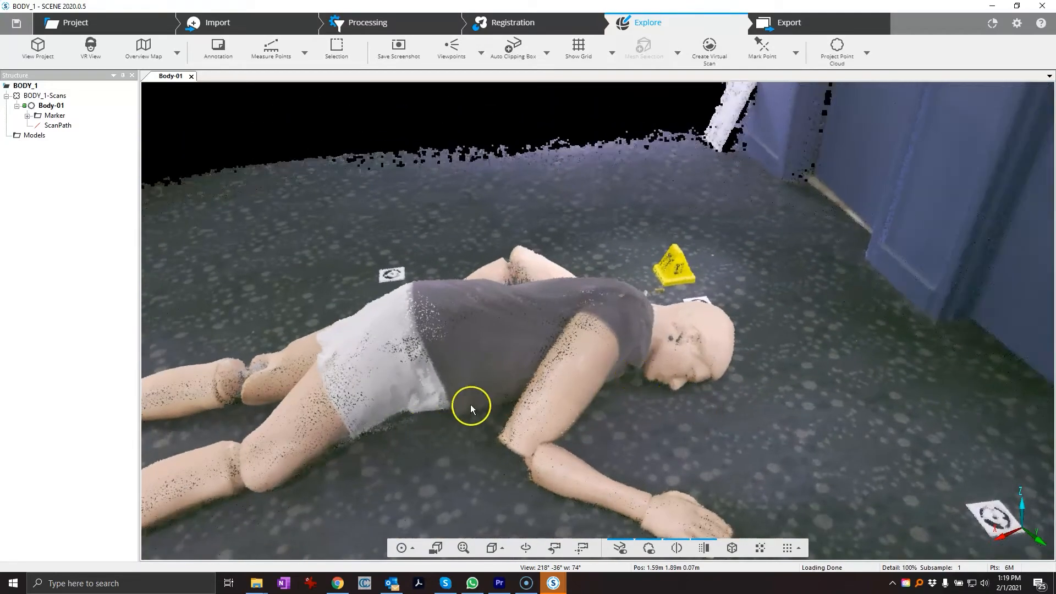
drag(472, 409, 514, 431)
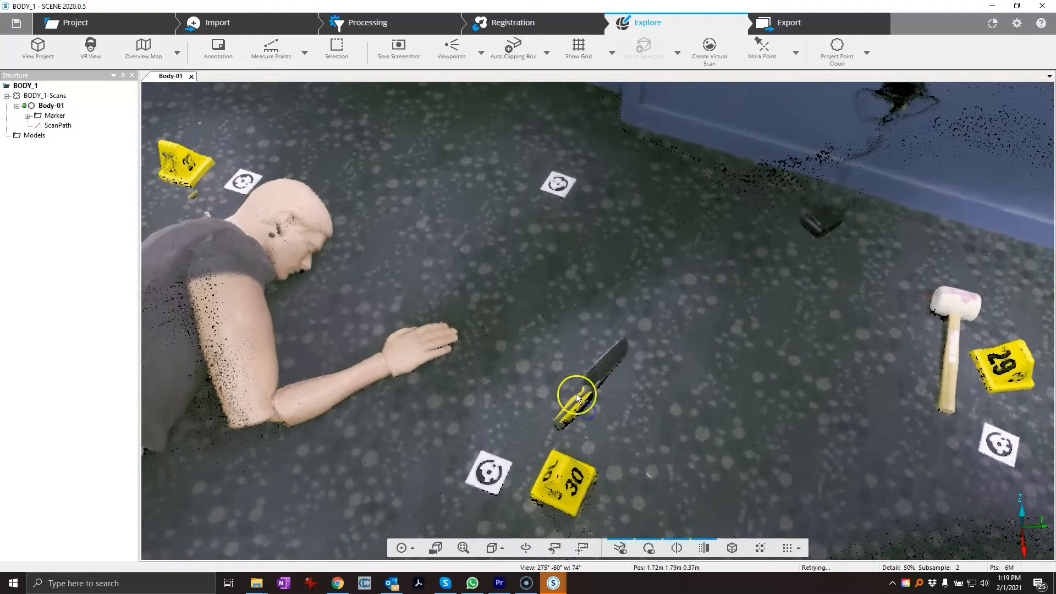
drag(575, 397, 562, 347)
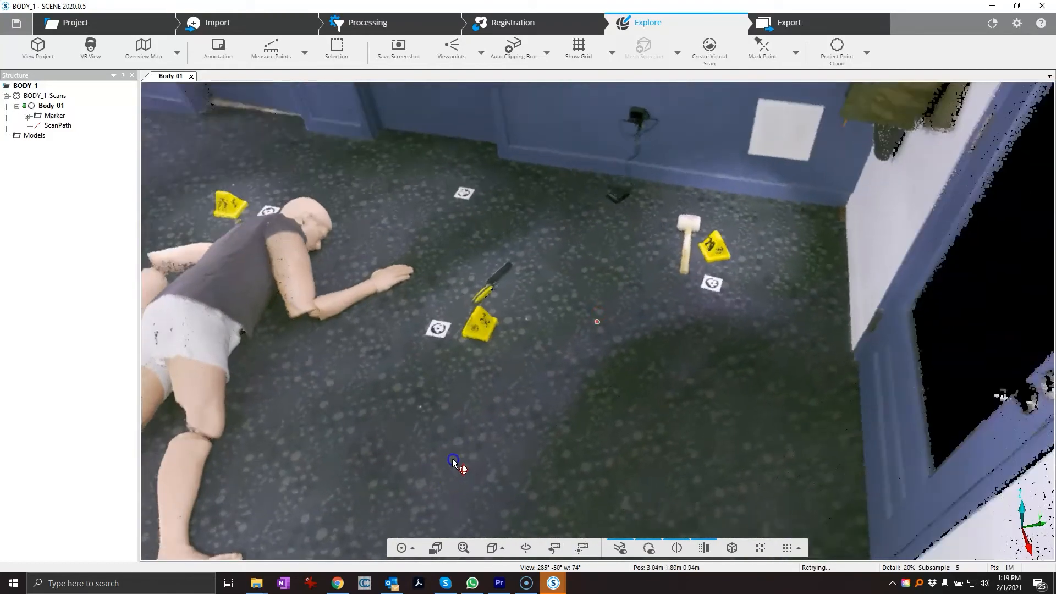
drag(455, 461, 437, 345)
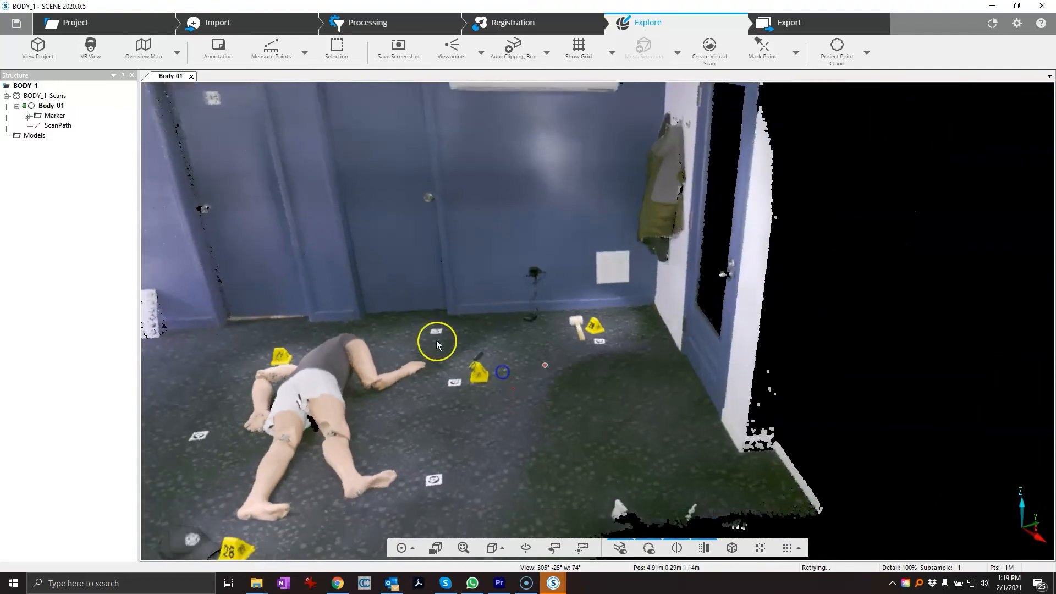
drag(437, 344, 554, 368)
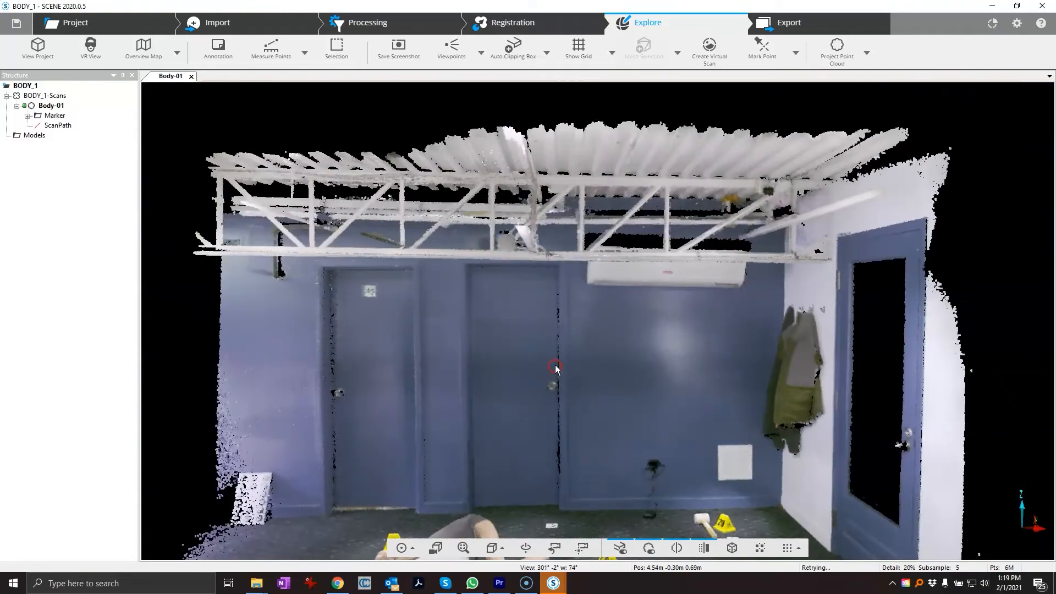
Step: Pan along the back wall past the air conditioner, then tilt down to a room overview over the body
drag(556, 369, 678, 187)
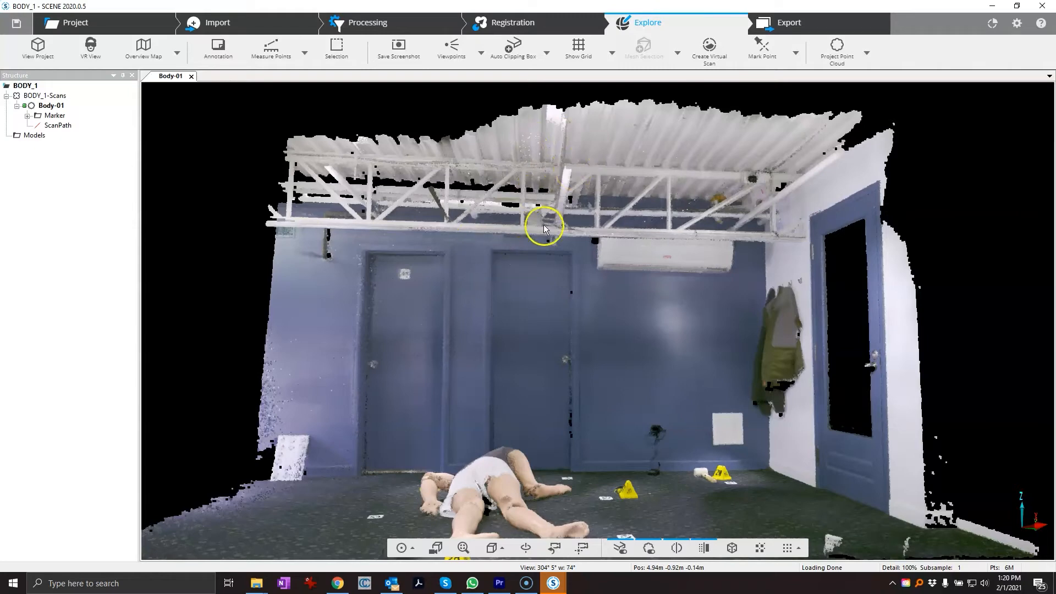
mouse_move(601, 216)
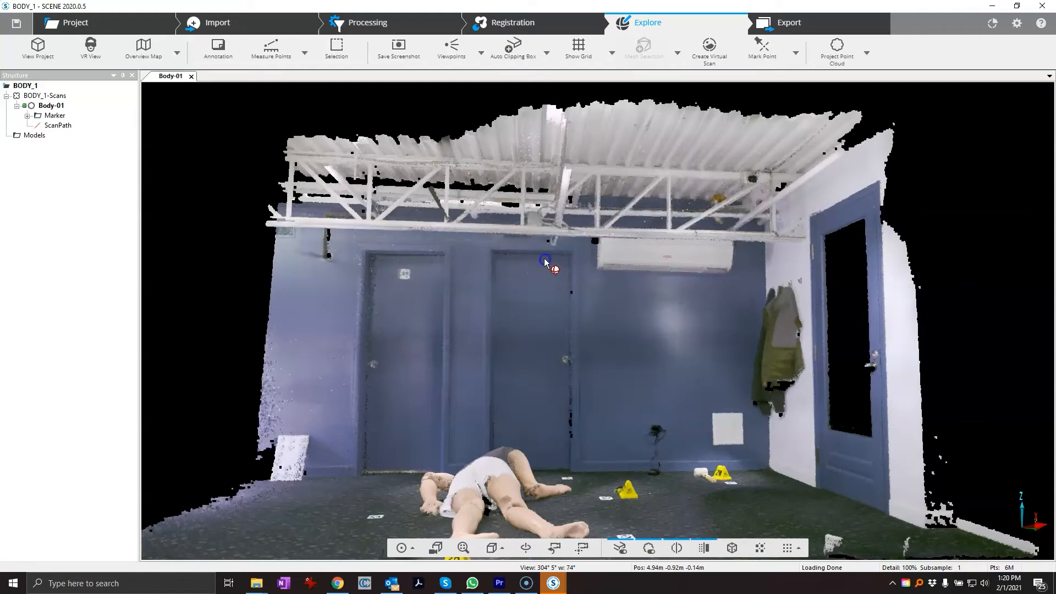
drag(546, 263, 571, 263)
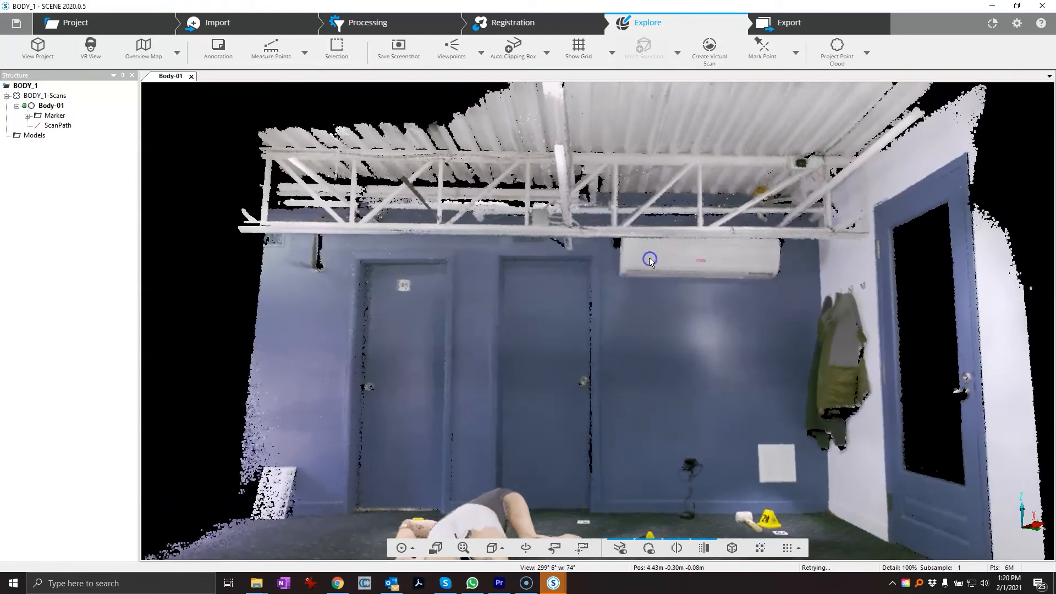
drag(650, 259, 646, 231)
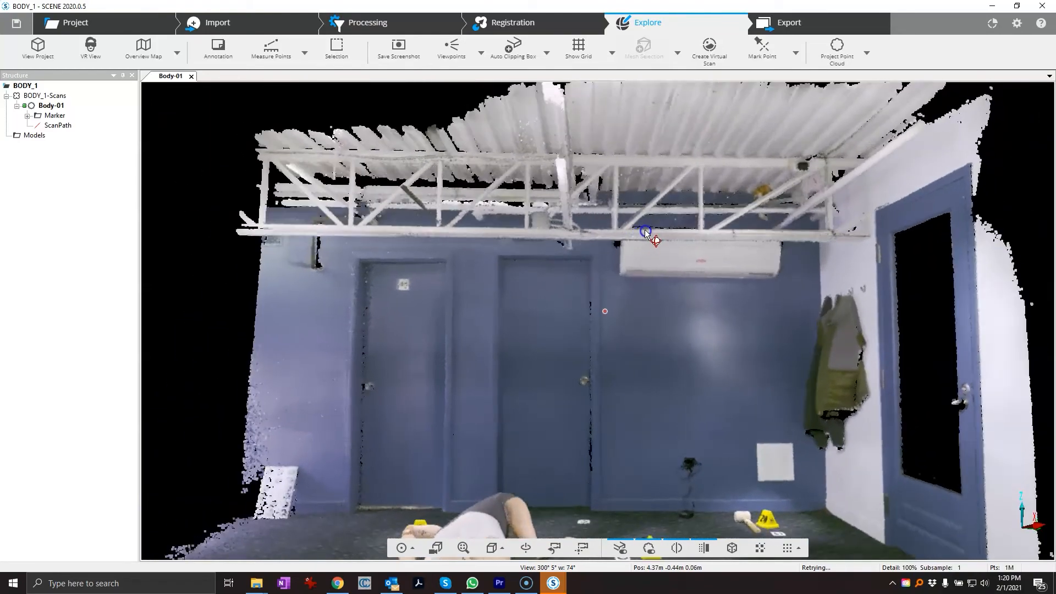
drag(646, 232, 635, 378)
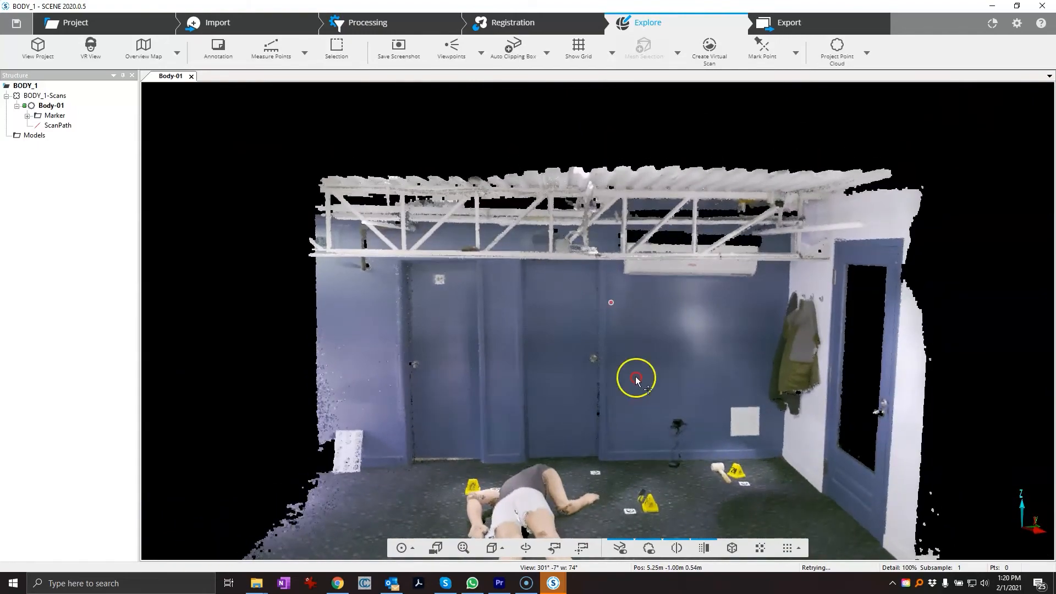
drag(635, 378, 626, 359)
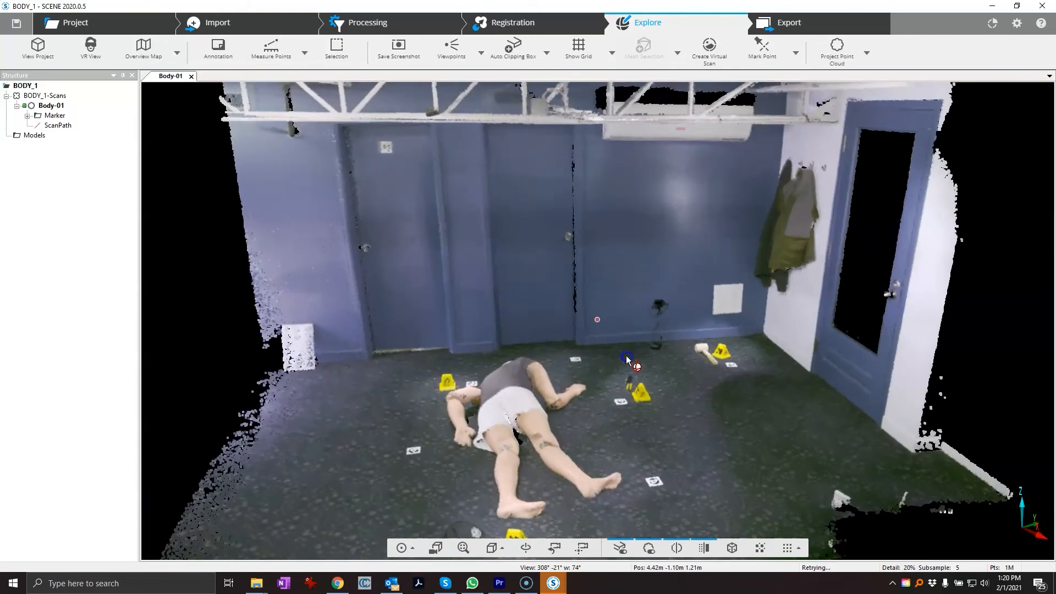
drag(626, 357, 616, 356)
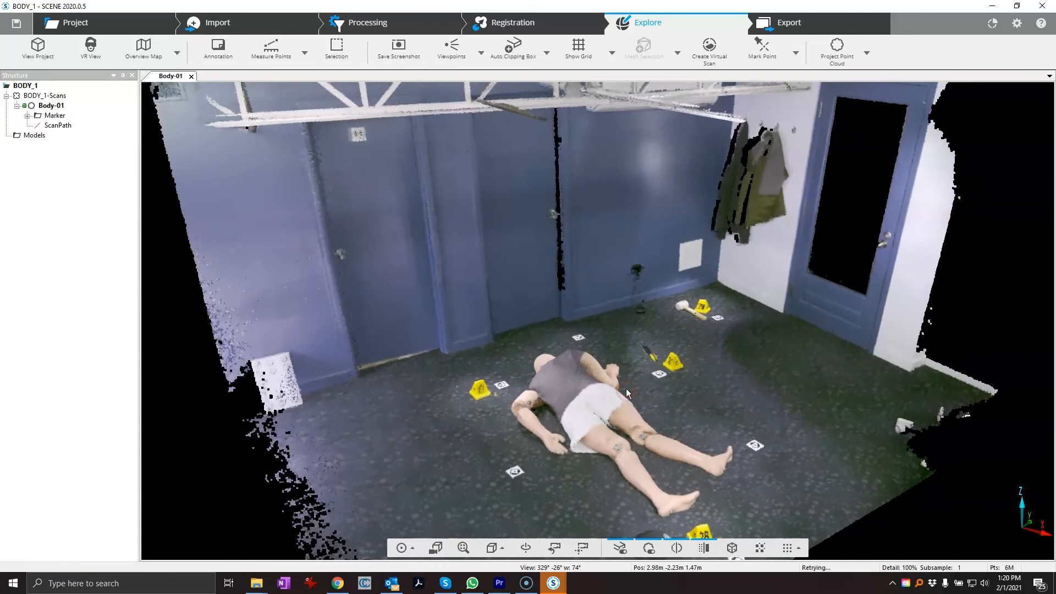
Step: Zoom toward the body and back out, raising the viewpoint to frame the whole room with the truss and door
click(482, 435)
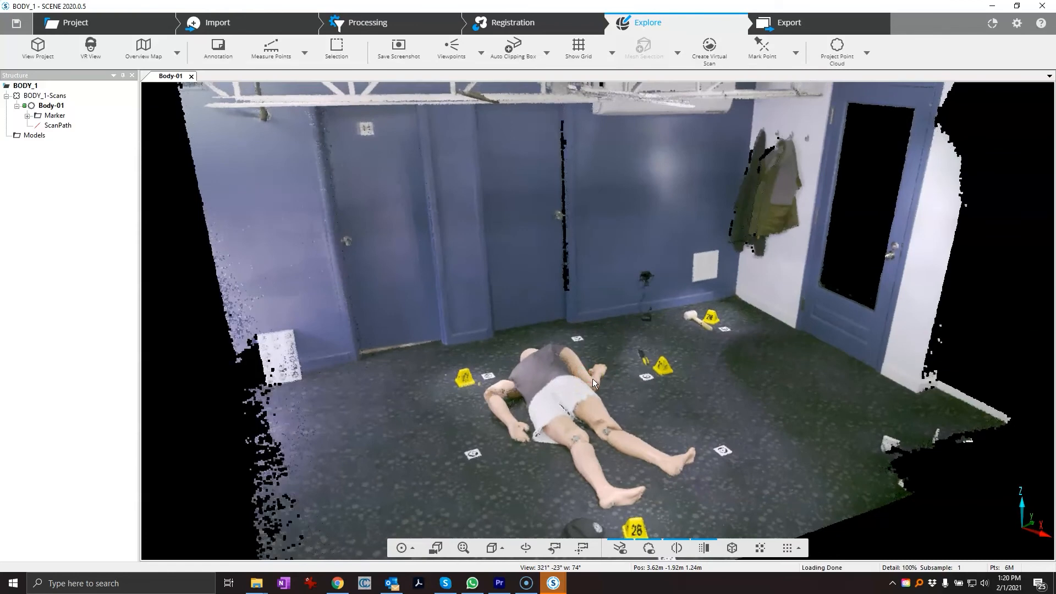
drag(593, 383, 574, 395)
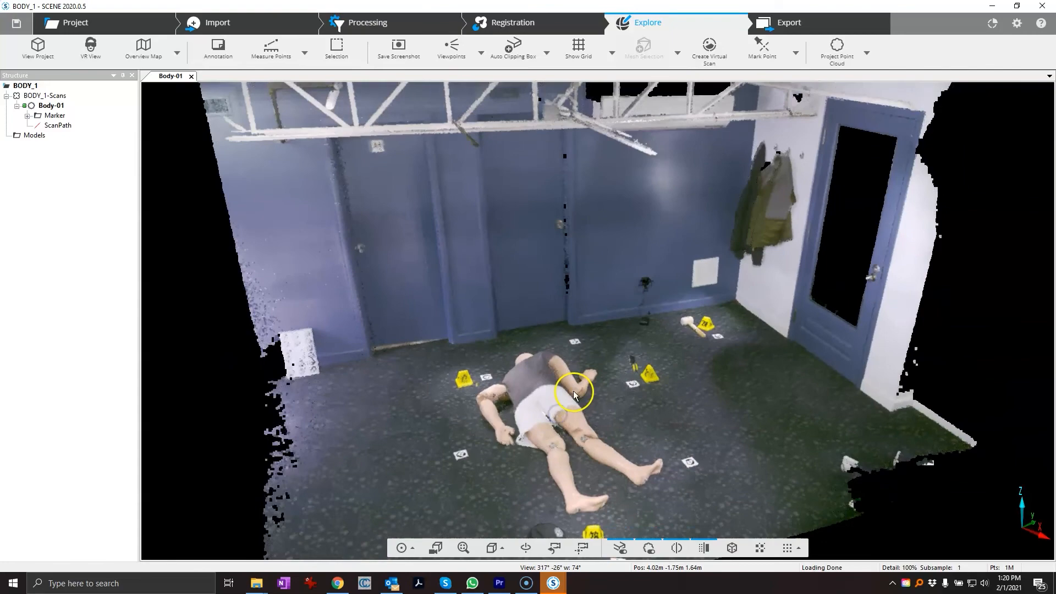
drag(575, 394, 596, 380)
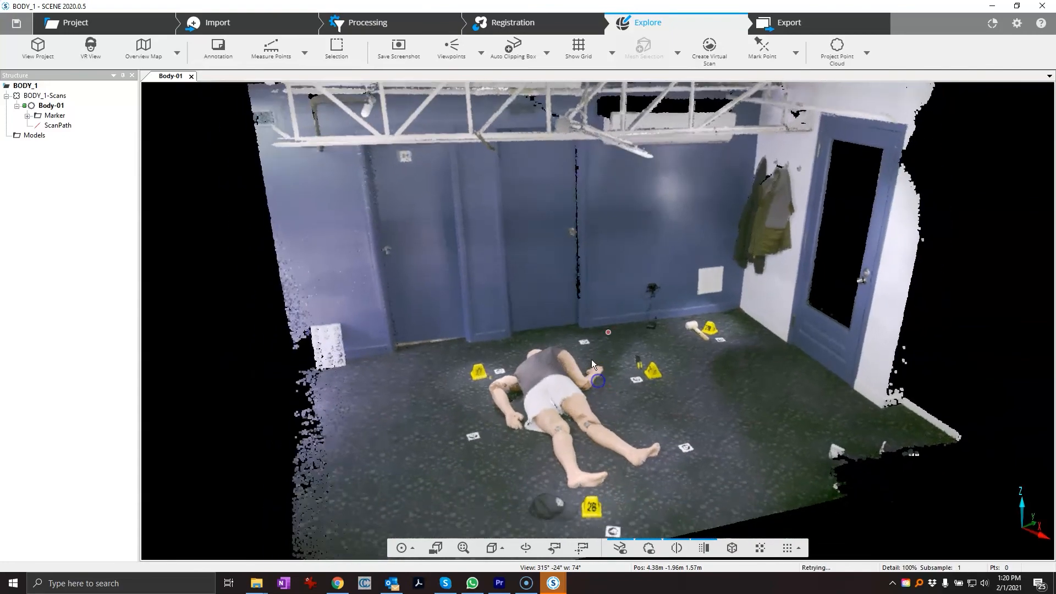
drag(593, 365, 593, 384)
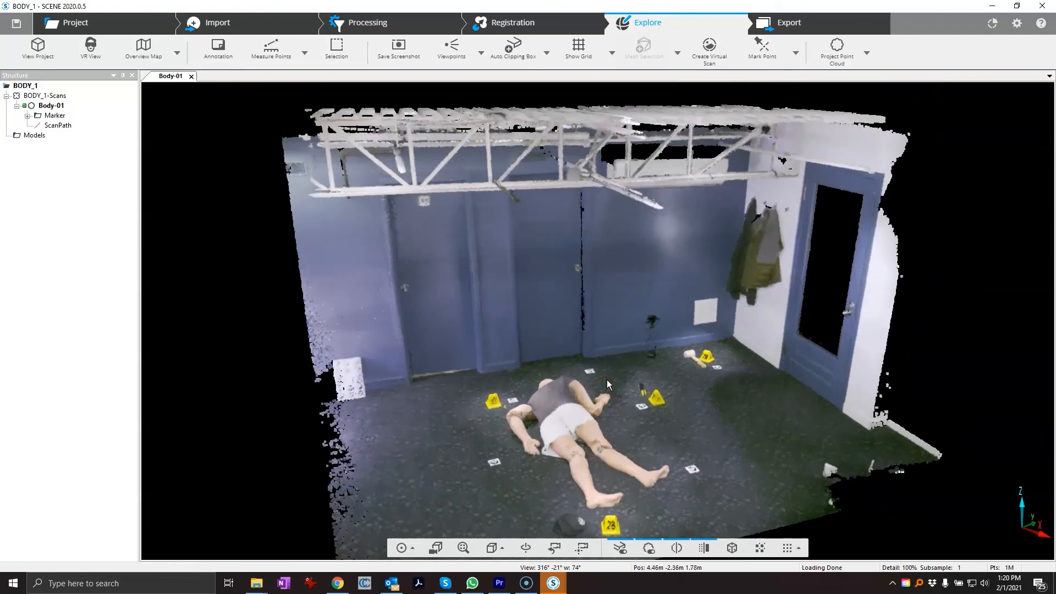
drag(607, 384, 626, 418)
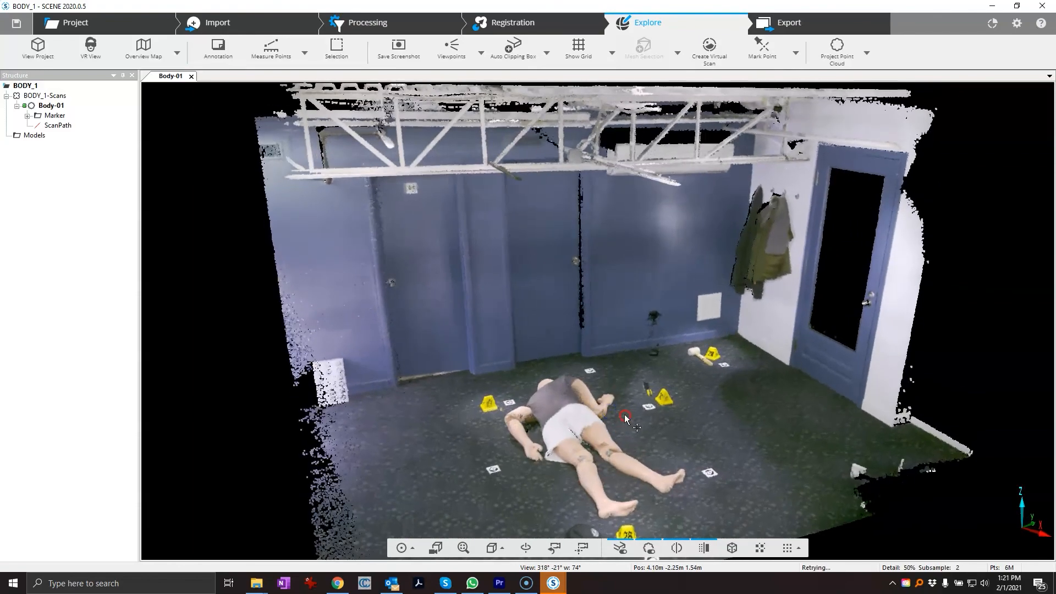